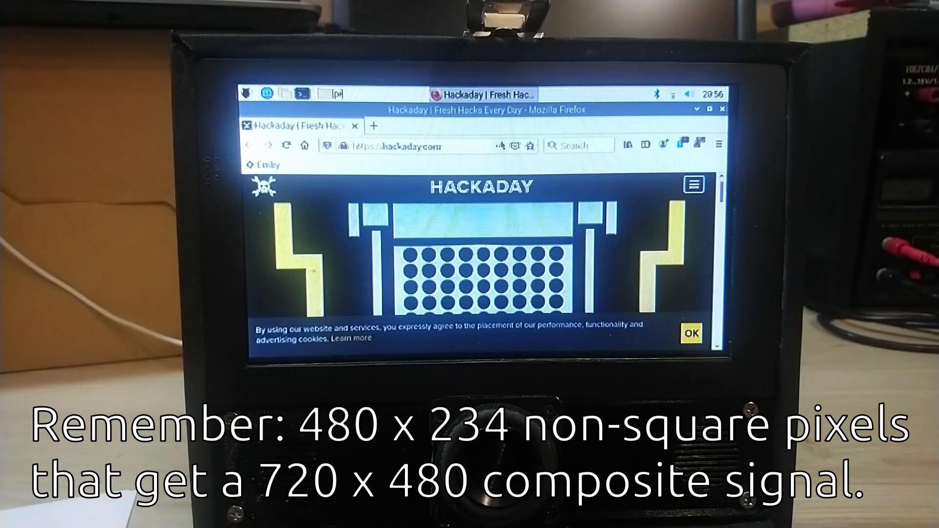
Scroll down Hackaday's front page past the podcast and pig organ transplant stories to the Nintendo dual-screen article
{"action": "scroll", "scroll_direction": "down", "scroll_amount": 3}
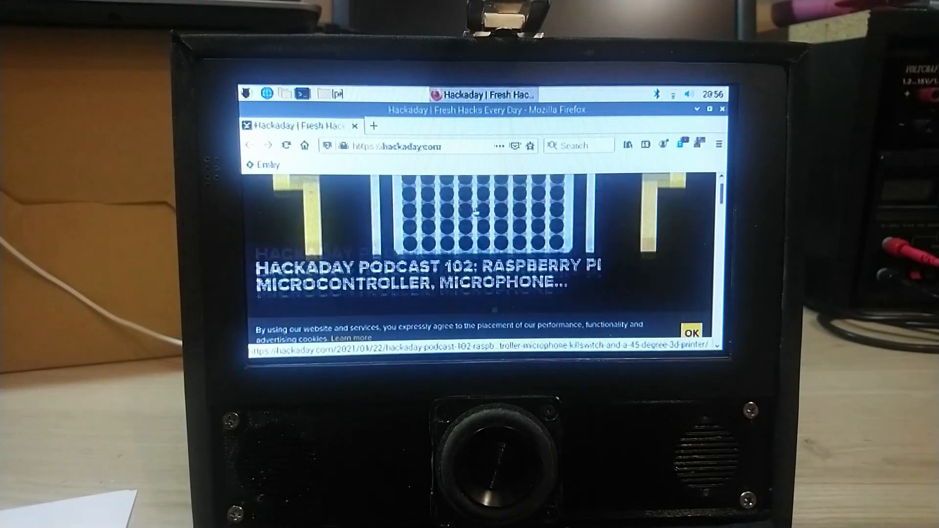
{"action": "scroll", "scroll_direction": "down", "scroll_amount": 3}
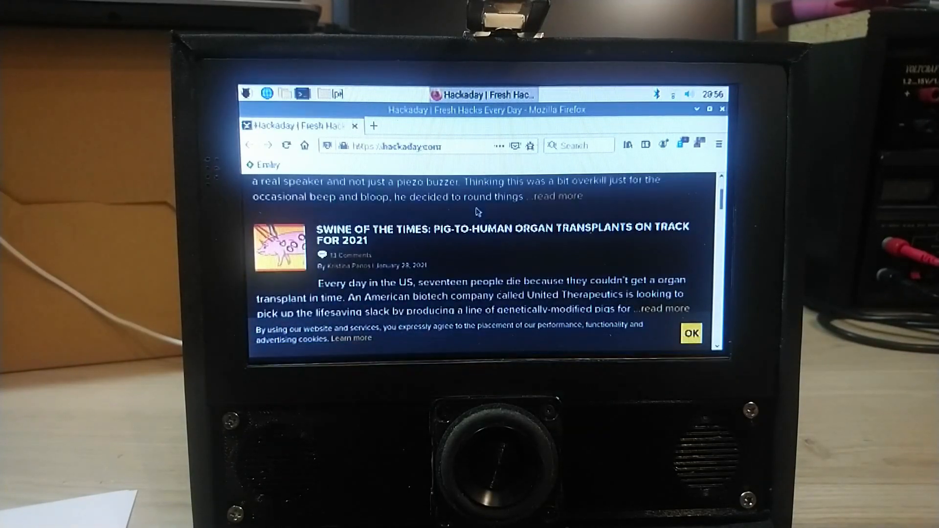
{"action": "scroll", "scroll_direction": "down", "scroll_amount": 3}
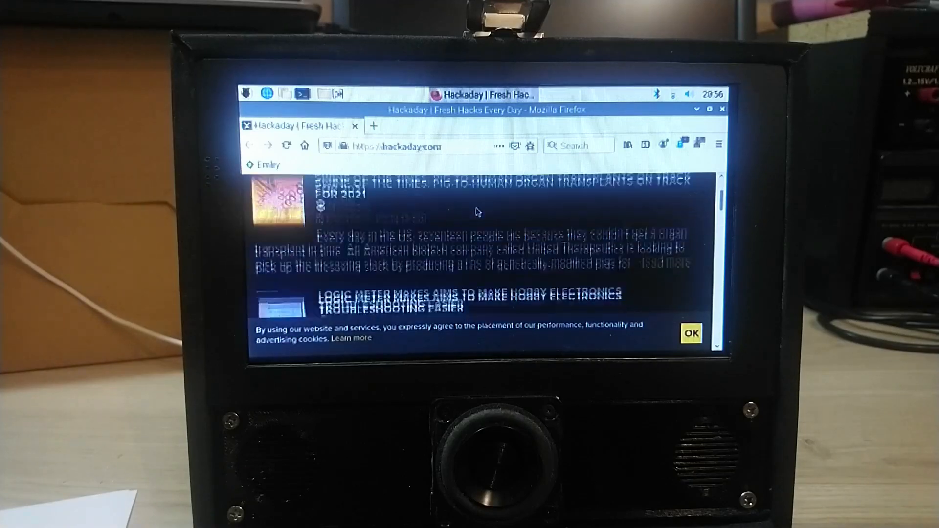
{"action": "scroll", "scroll_direction": "down", "scroll_amount": 3}
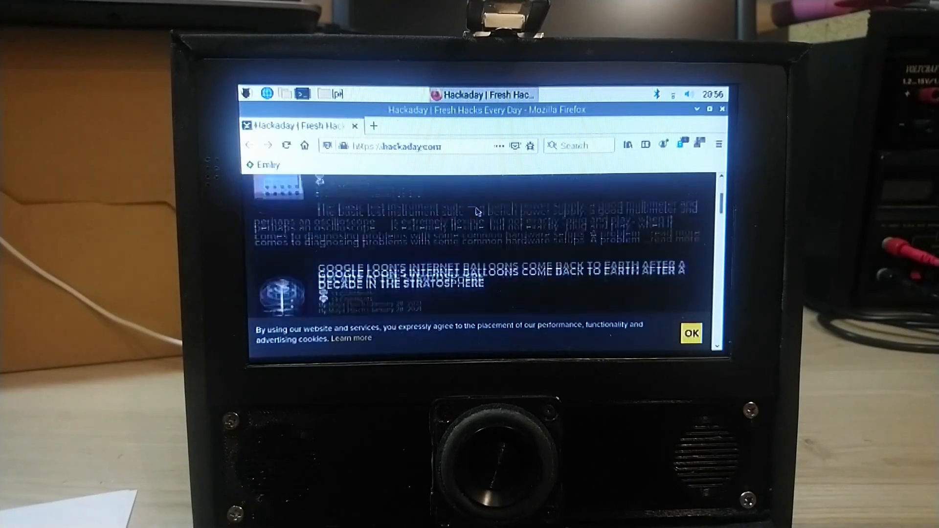
{"action": "scroll", "scroll_direction": "down", "scroll_amount": 3}
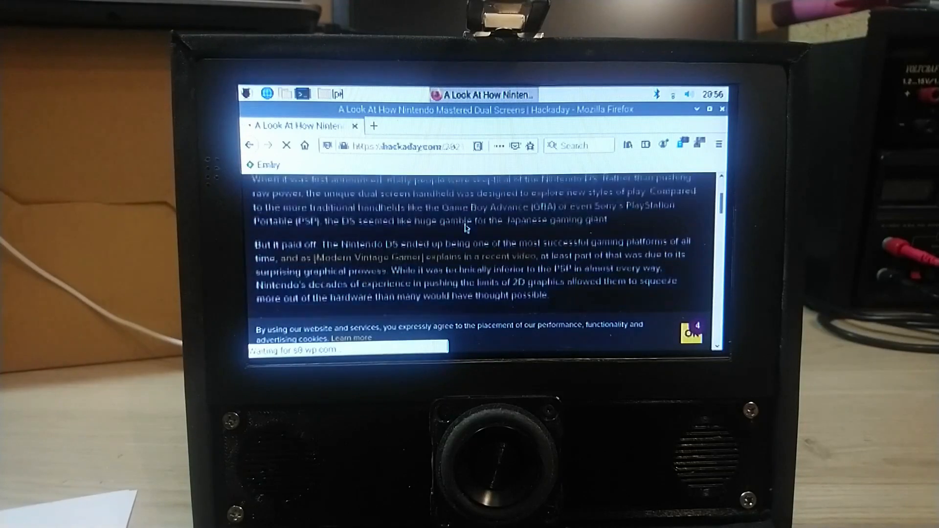
Read further into the DS article, then load the Emby home page via its bookmark, showing two Archer episodes
{"action": "scroll", "scroll_direction": "down", "scroll_amount": 3}
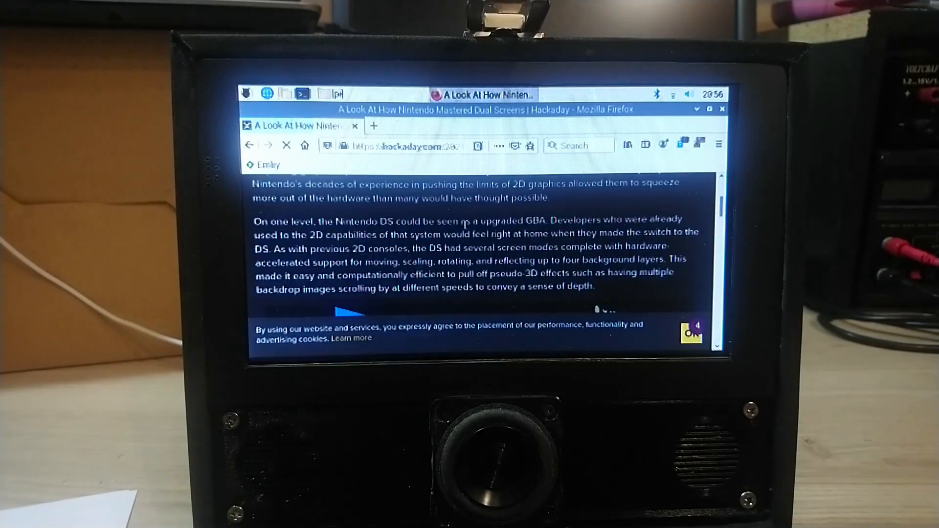
{"action": "left_click", "coordinate": [263, 165]}
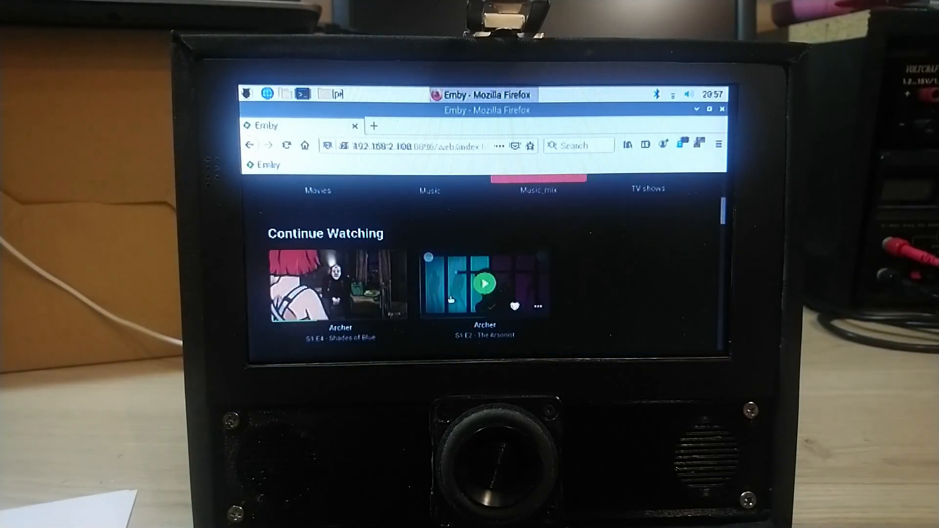